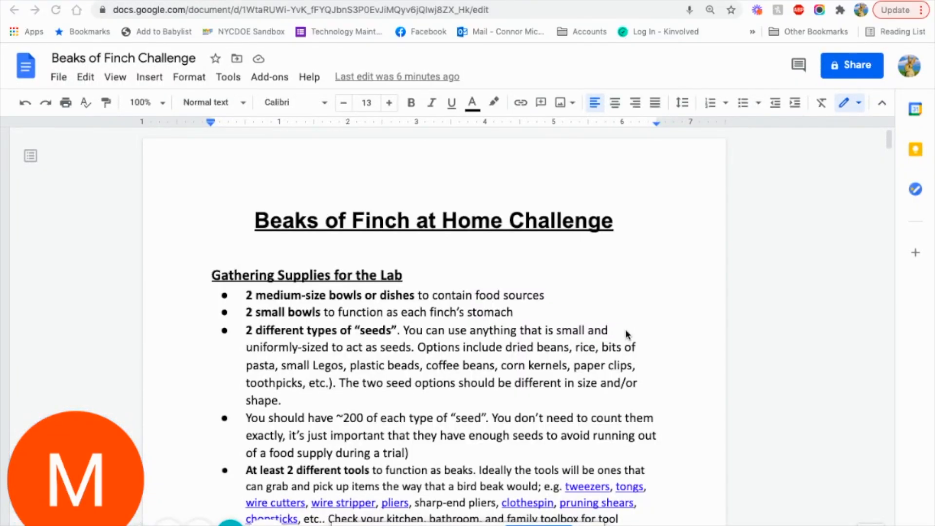
pyautogui.moveTo(682, 258)
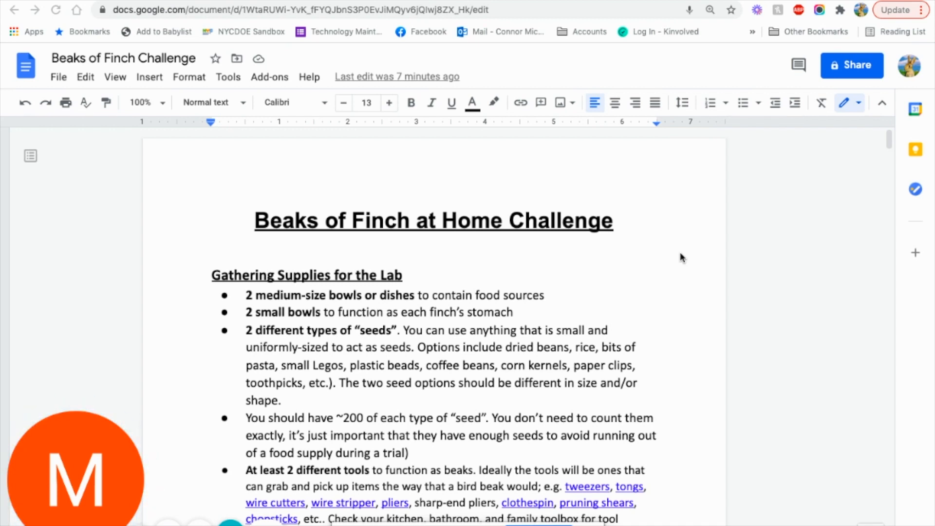
# - Scroll through the Gathering Supplies bullets down to the empty What did you collect? table
pyautogui.scroll(-3)
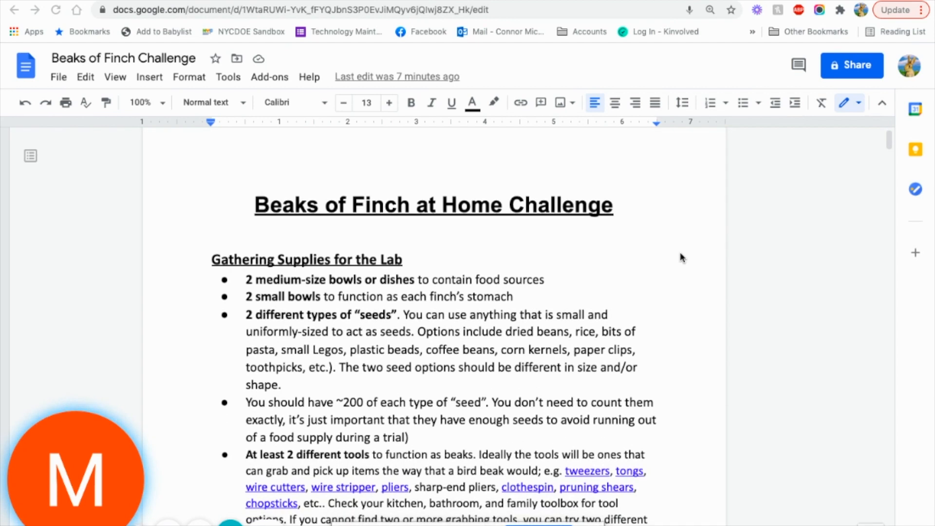
pyautogui.scroll(-3)
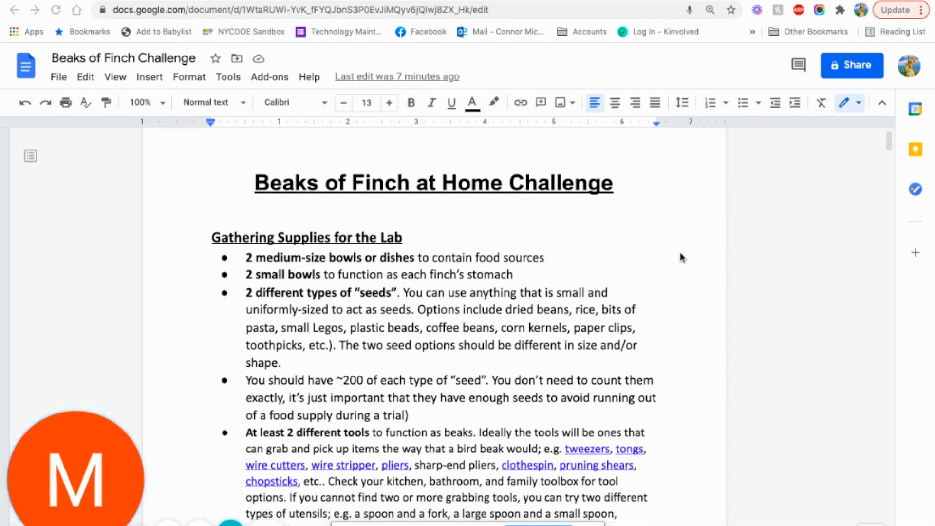
pyautogui.moveTo(323, 254)
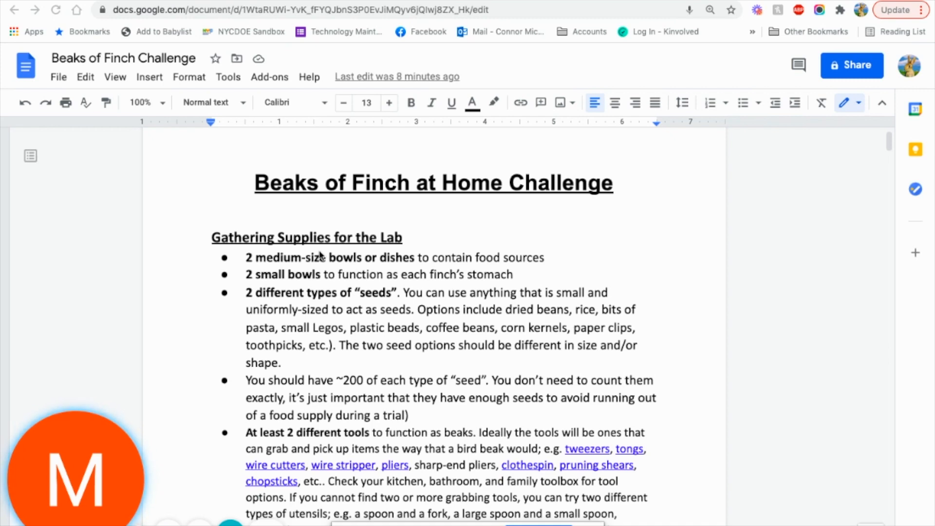
pyautogui.moveTo(572, 376)
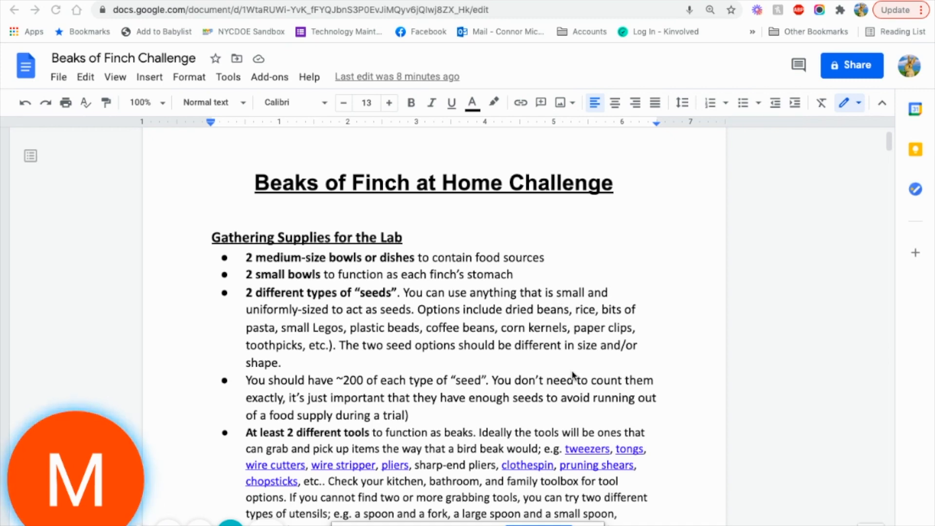
pyautogui.scroll(-3)
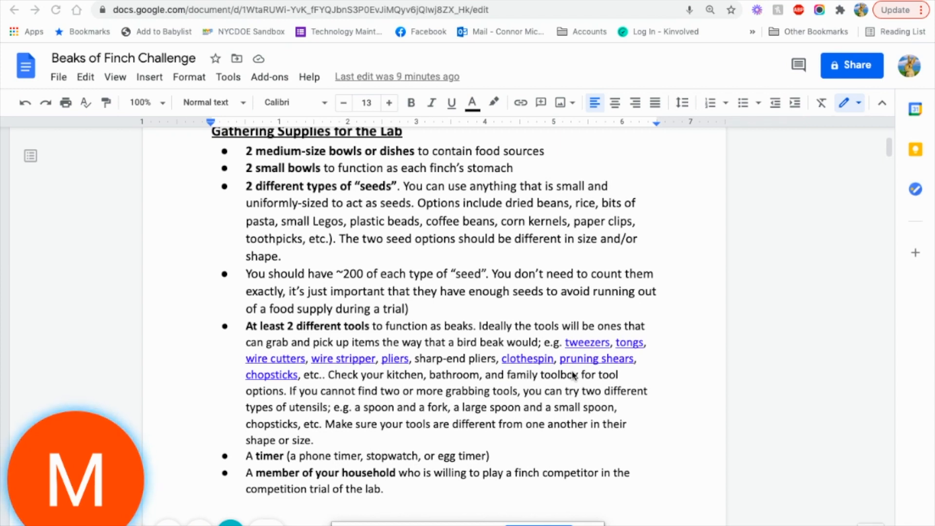
pyautogui.moveTo(406, 487)
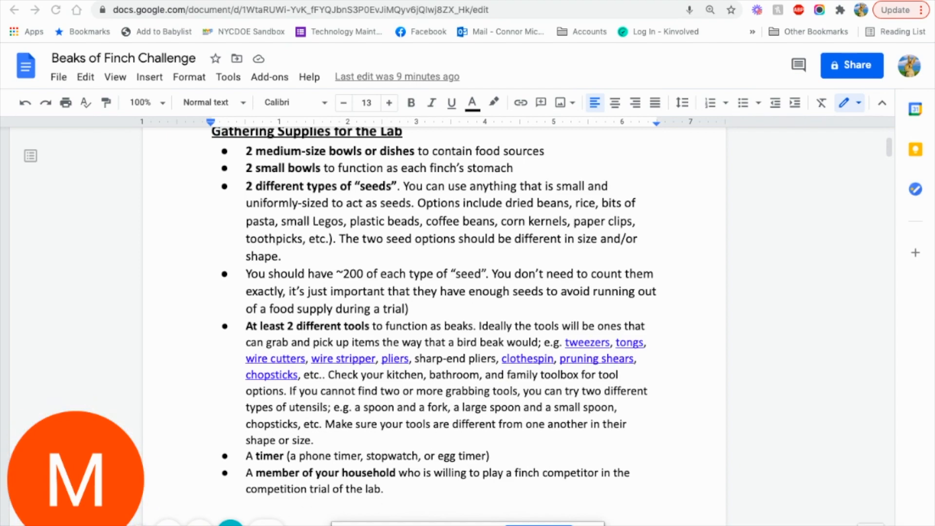
pyautogui.scroll(-3)
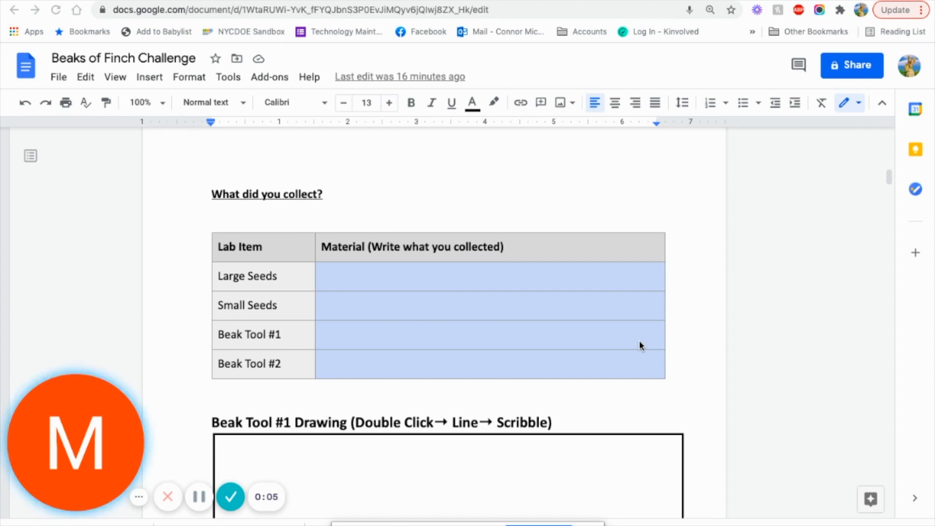
pyautogui.moveTo(407, 295)
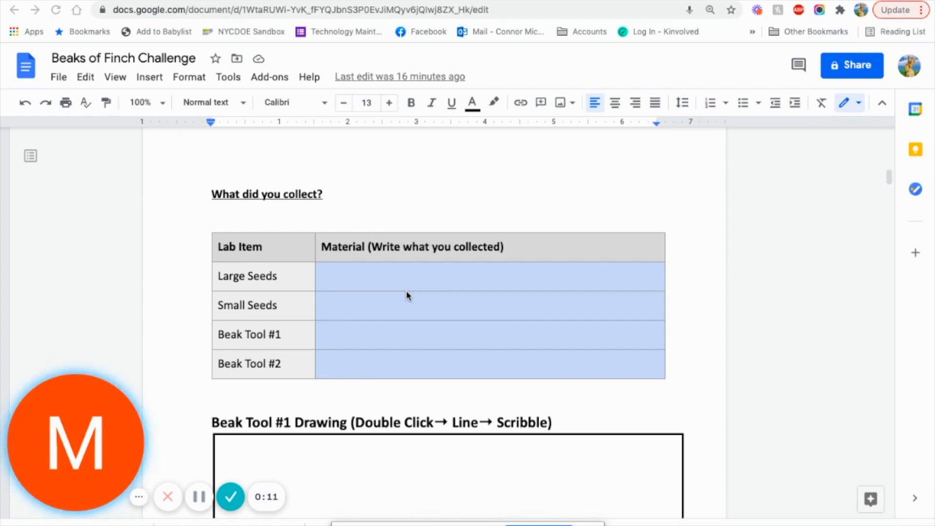
# - Scroll to the empty Beak Tool #1 and #2 drawing boxes below the collection table
pyautogui.scroll(-3)
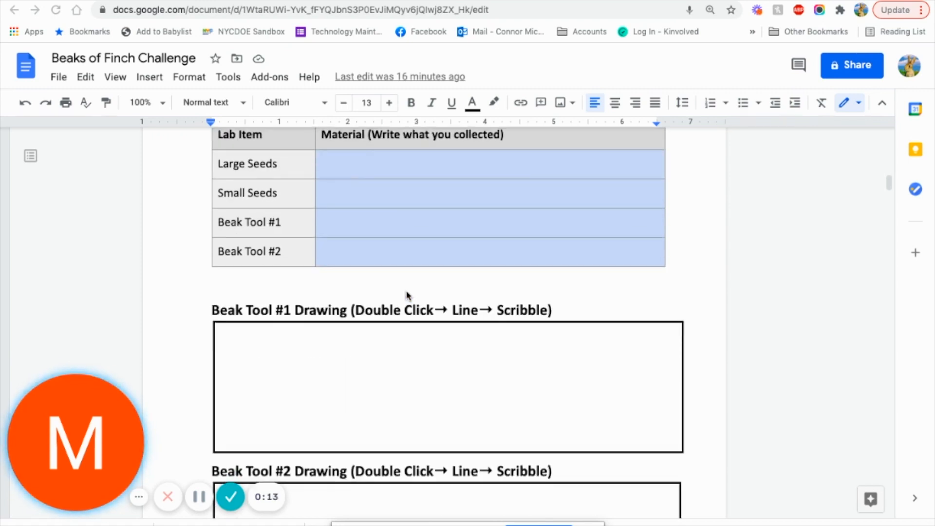
pyautogui.scroll(-3)
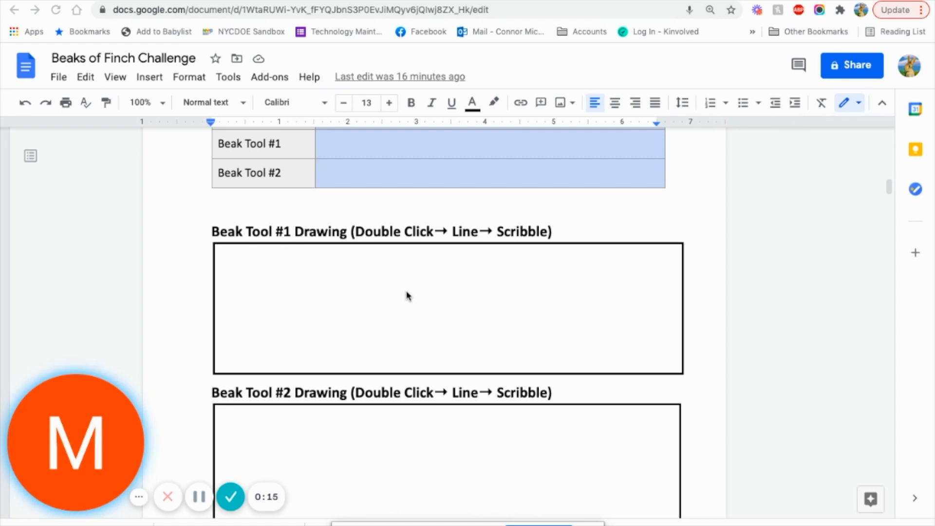
pyautogui.moveTo(366, 276)
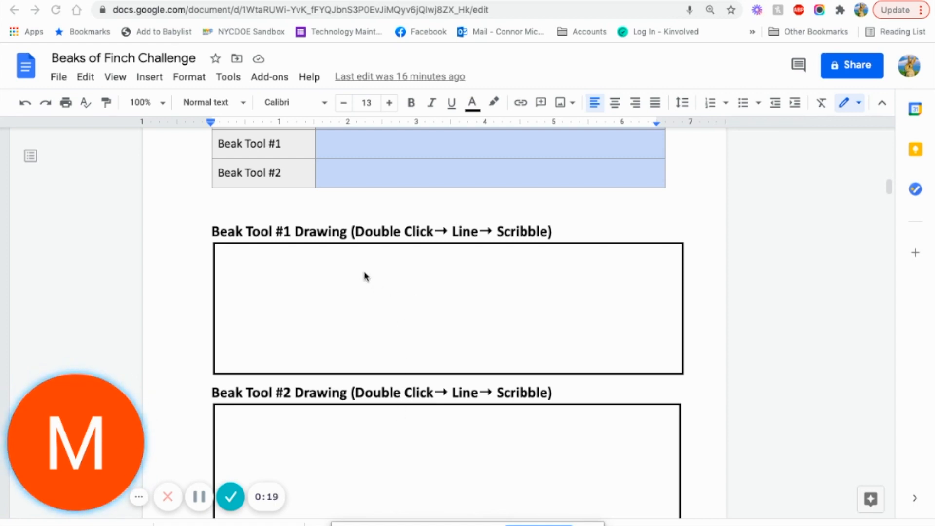
pyautogui.moveTo(521, 324)
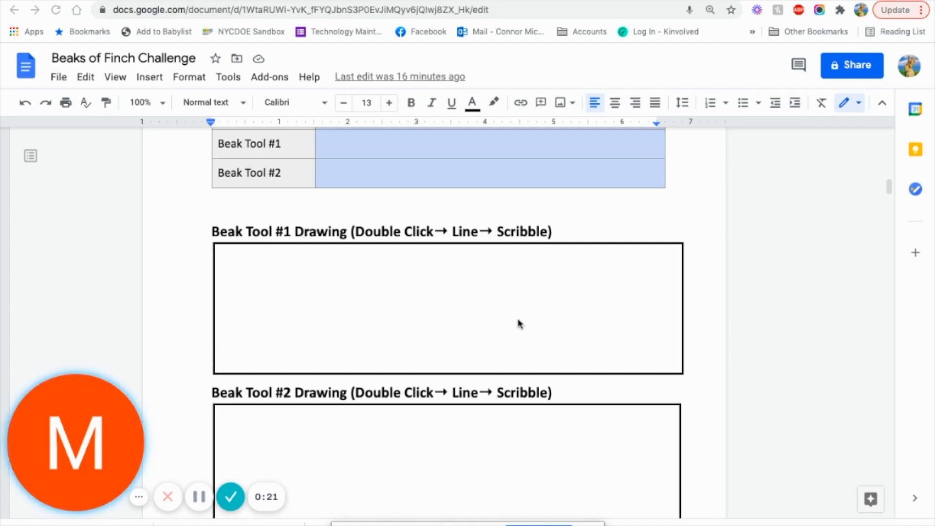
pyautogui.moveTo(430, 327)
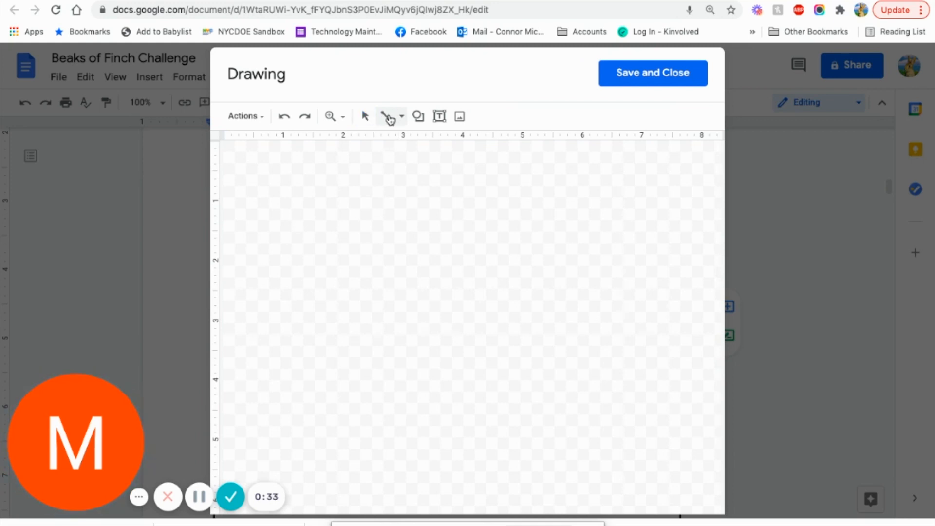
# - Draw a wavy Scribble line for Beak Tool #1 and Save and Close it into the document
pyautogui.click(401, 117)
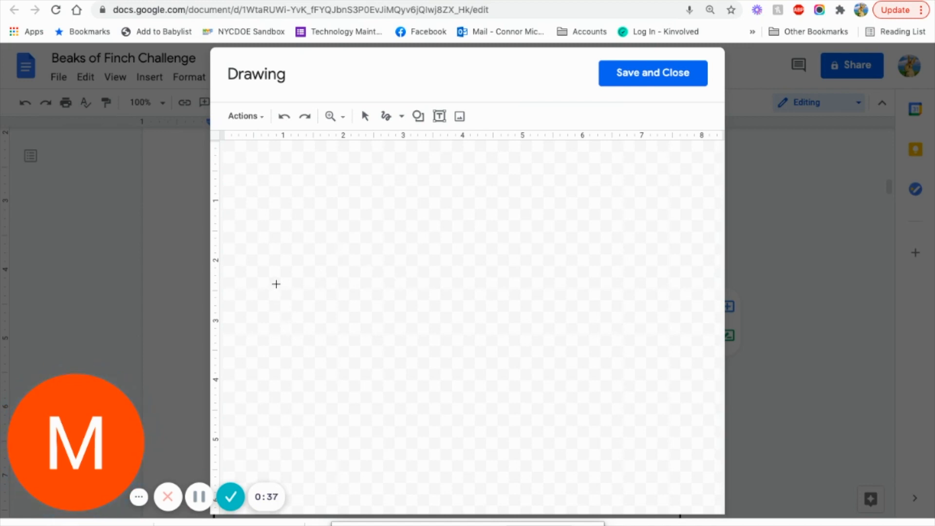
pyautogui.moveTo(275, 284); pyautogui.dragTo(456, 376)
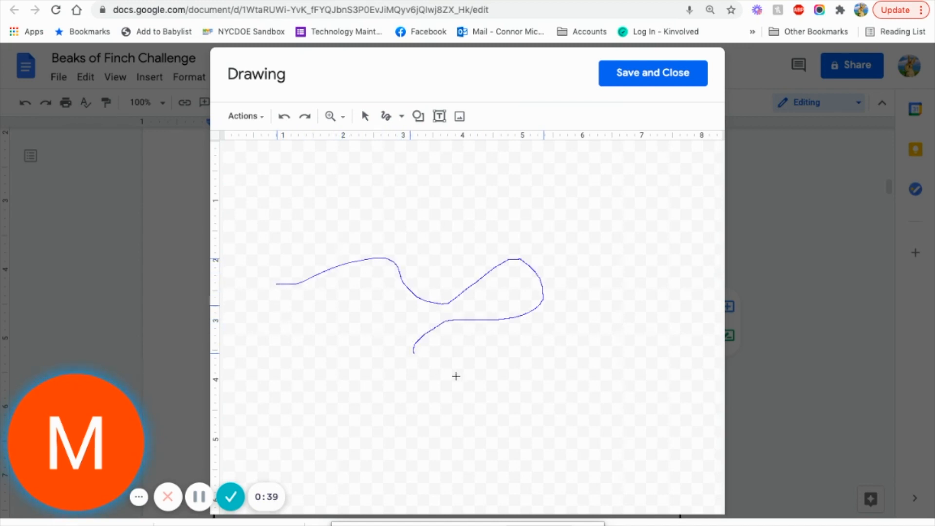
pyautogui.moveTo(415, 351); pyautogui.dragTo(388, 411)
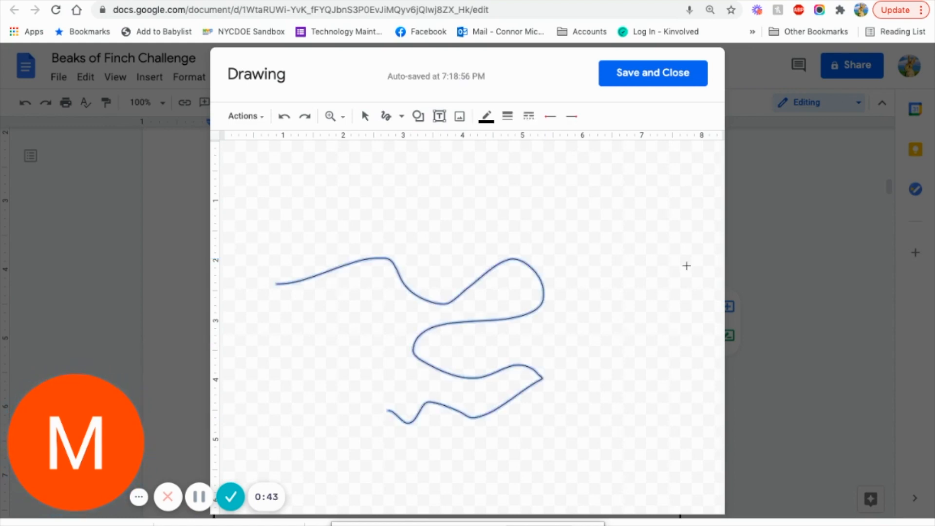
pyautogui.moveTo(618, 214)
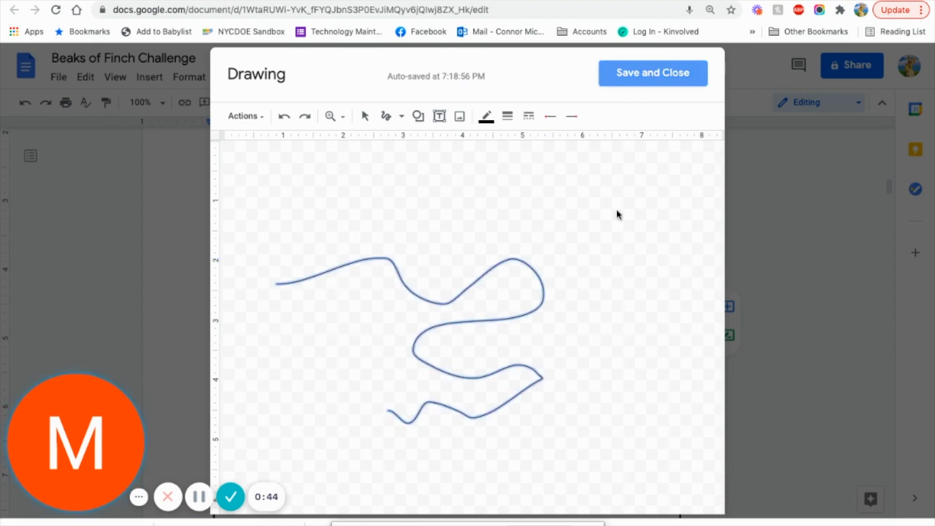
pyautogui.click(653, 73)
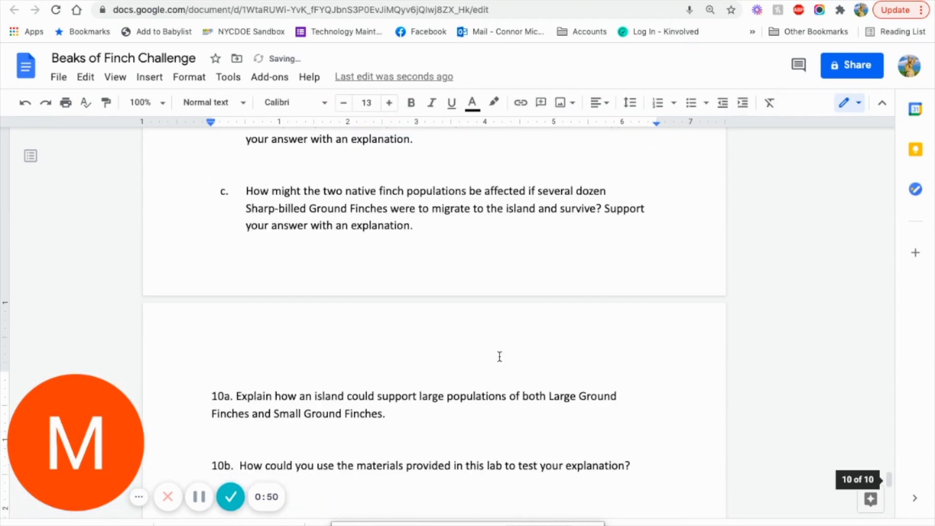
# - Scroll past the empty No Competition seeds table to the Competition with Small Seeds heading
pyautogui.scroll(-3)
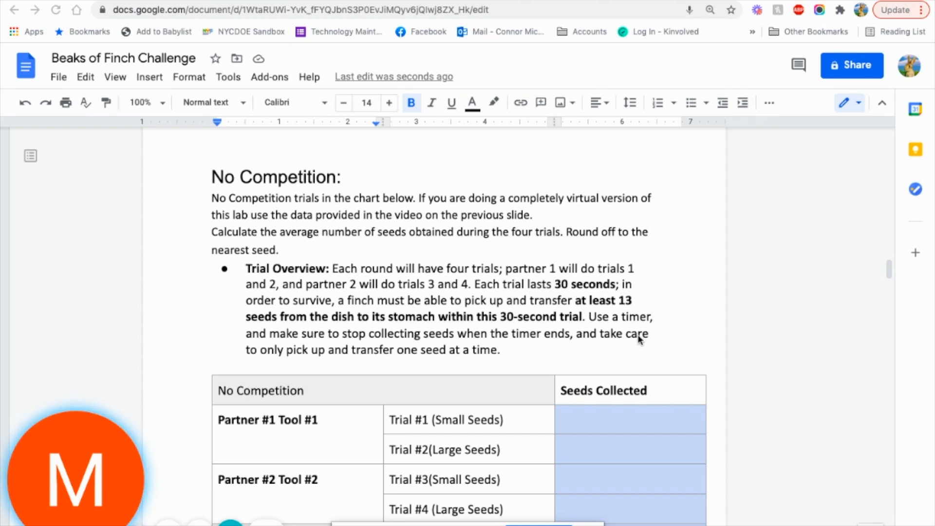
pyautogui.scroll(-3)
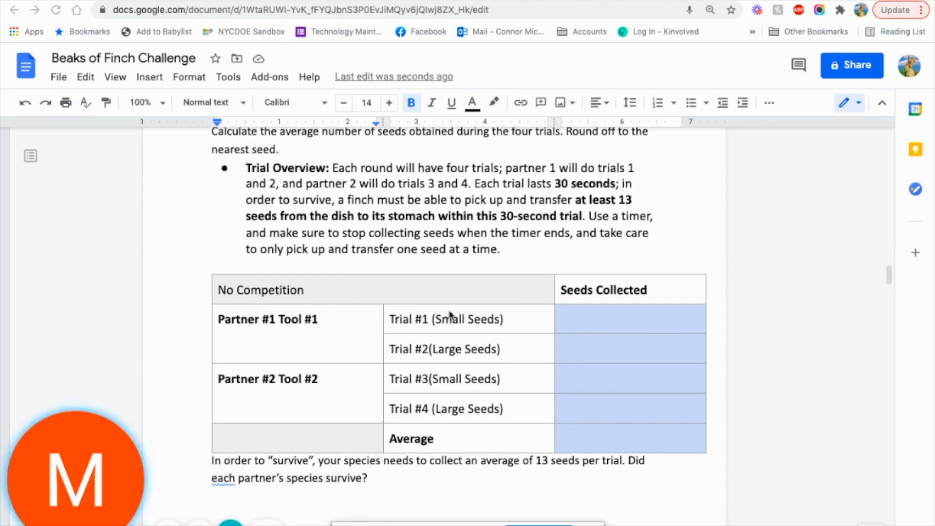
pyautogui.moveTo(262, 304)
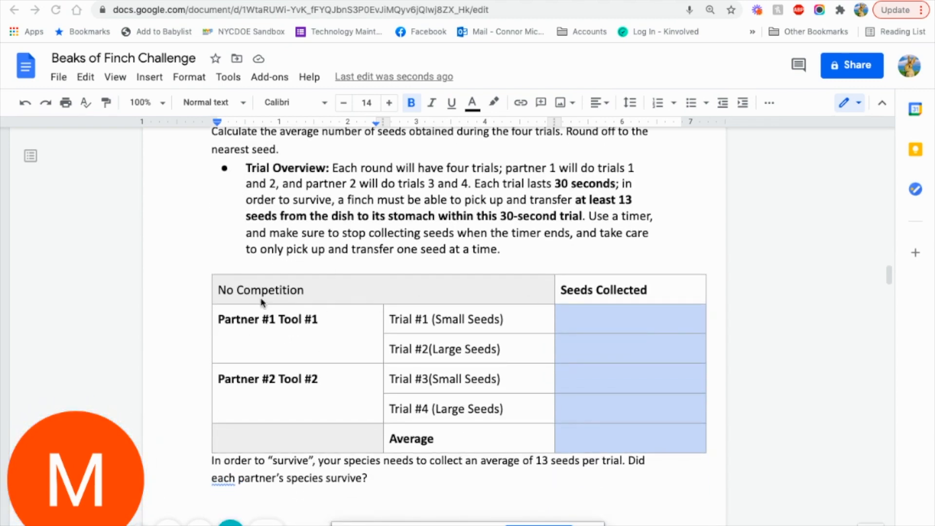
pyautogui.moveTo(454, 327)
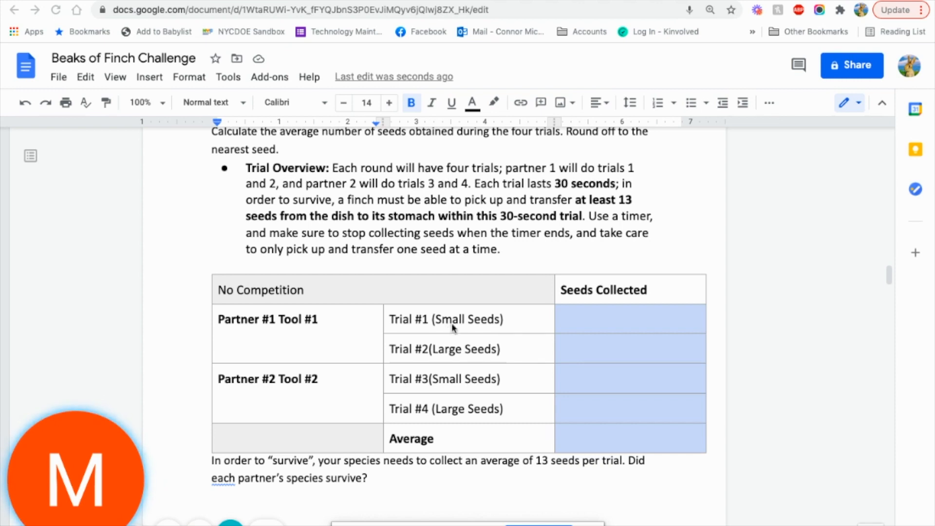
pyautogui.moveTo(384, 352)
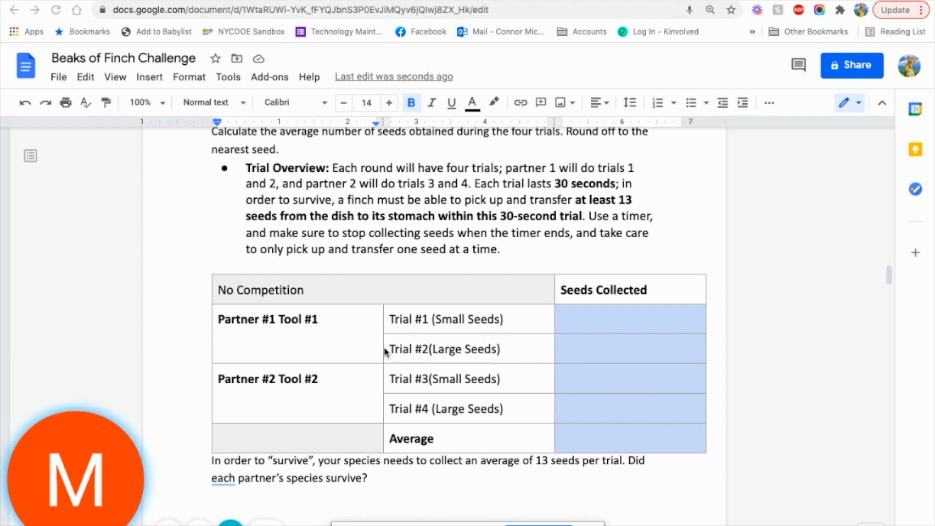
pyautogui.moveTo(287, 385)
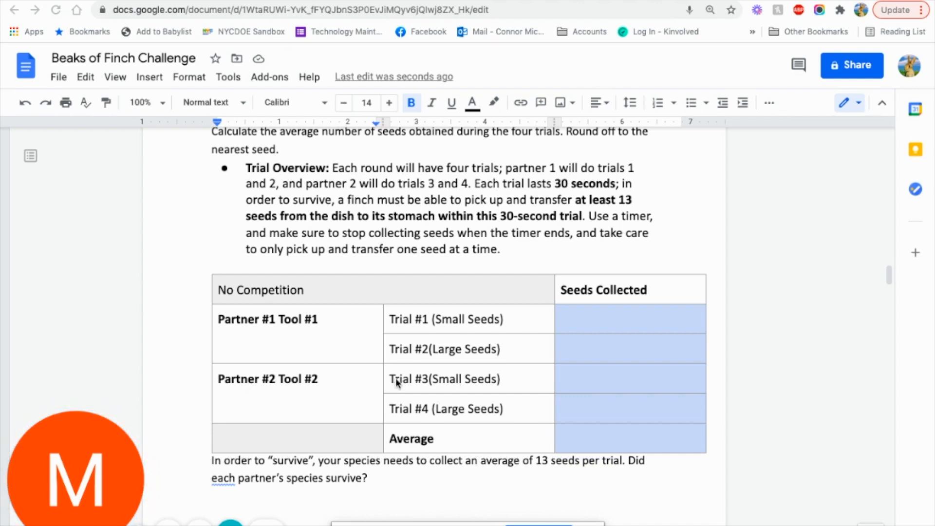
pyautogui.moveTo(573, 386)
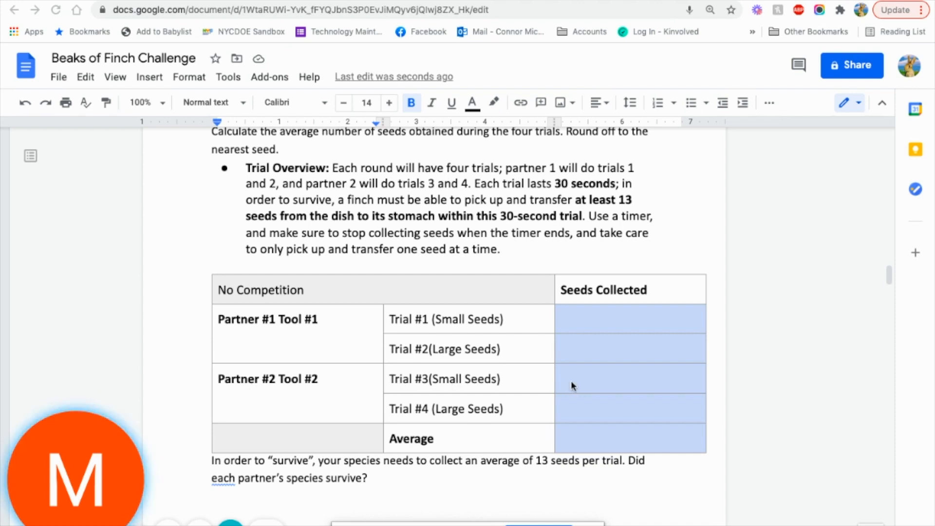
pyautogui.moveTo(613, 413)
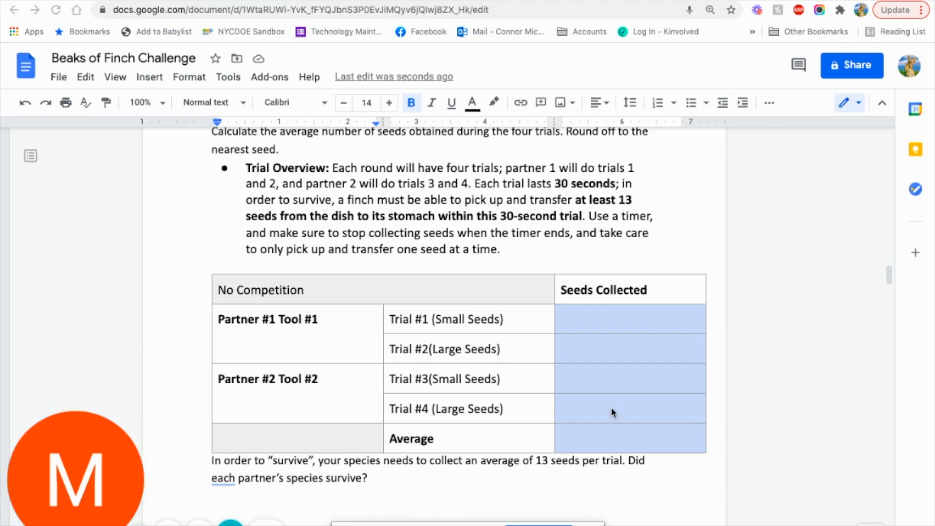
pyautogui.scroll(-3)
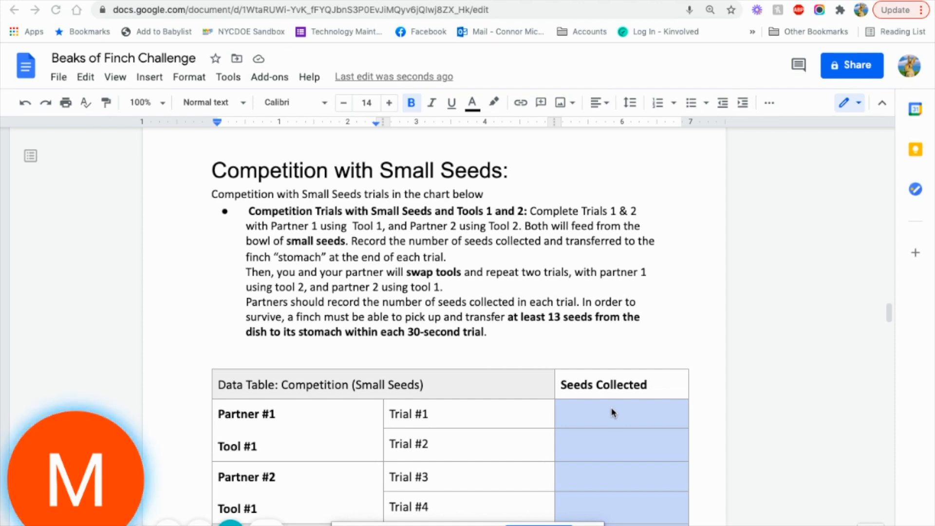
pyautogui.scroll(-3)
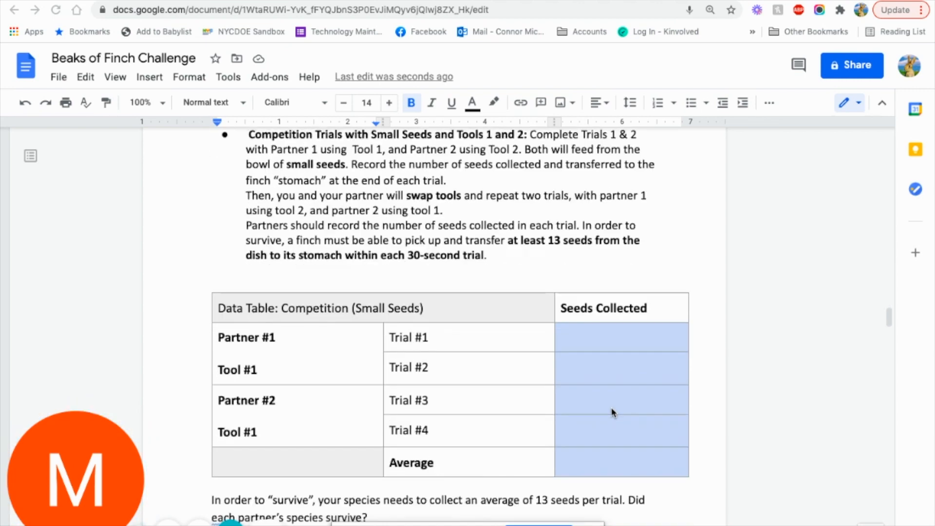
pyautogui.scroll(-3)
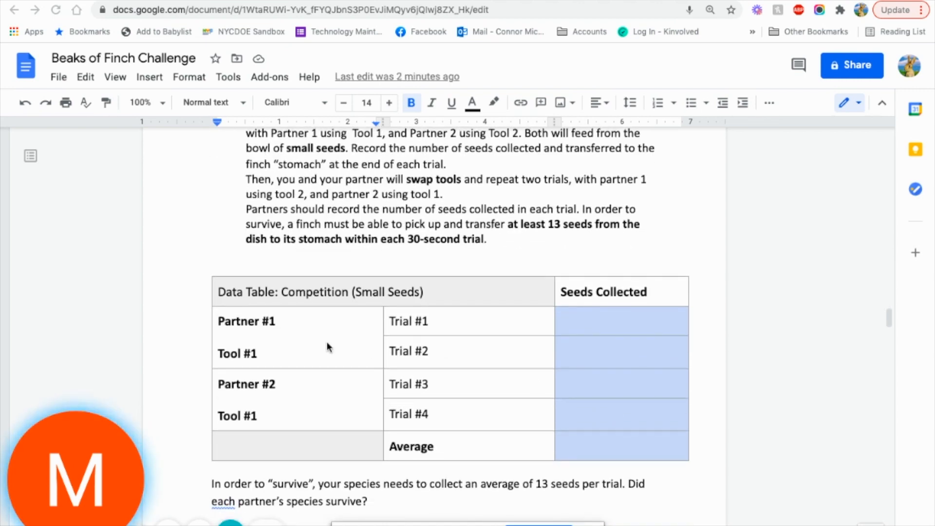
pyautogui.moveTo(458, 357)
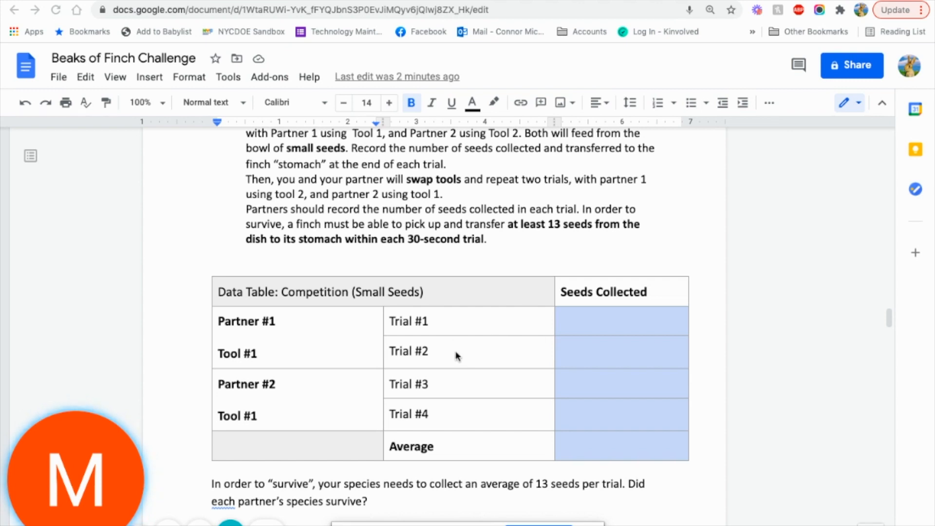
pyautogui.moveTo(366, 339)
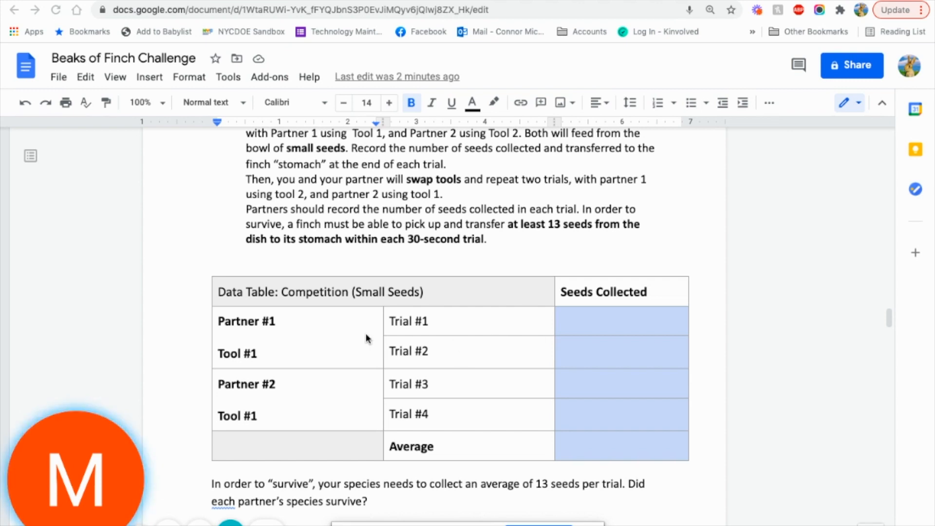
pyautogui.moveTo(498, 348)
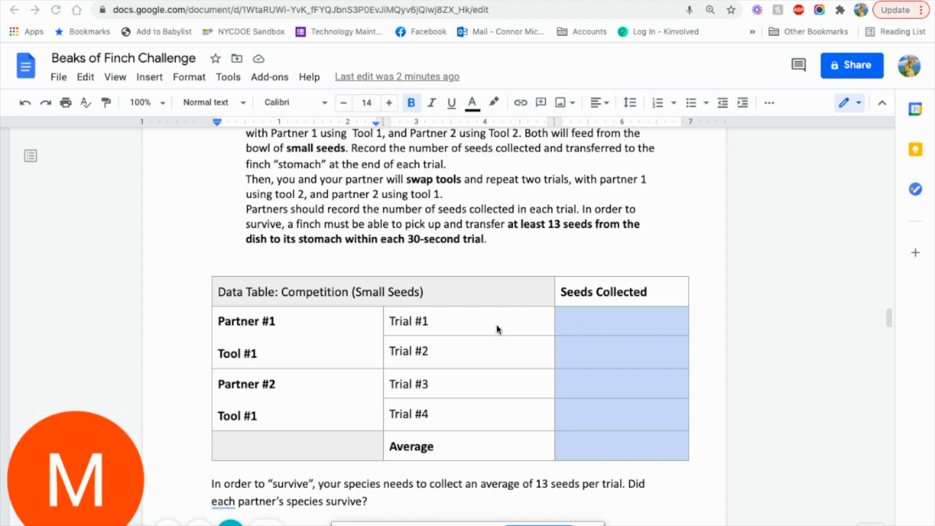
pyautogui.moveTo(483, 353)
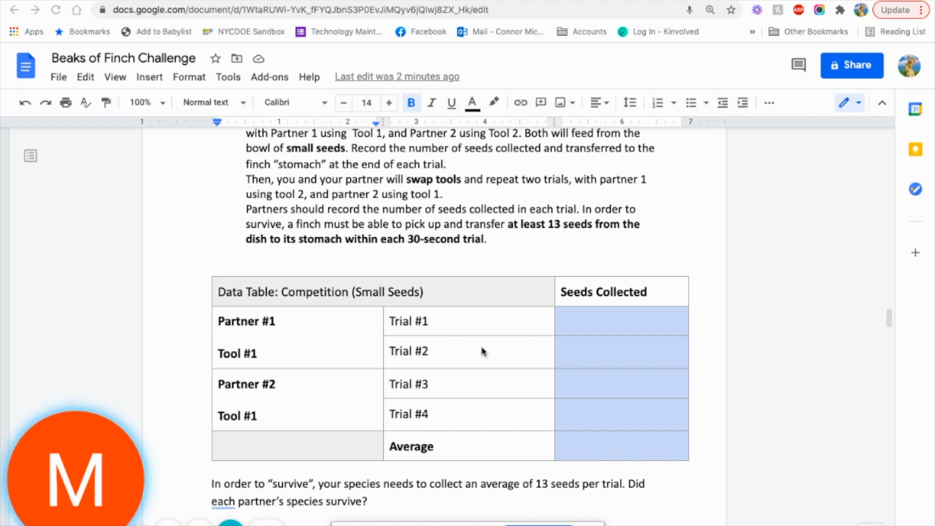
pyautogui.moveTo(286, 405)
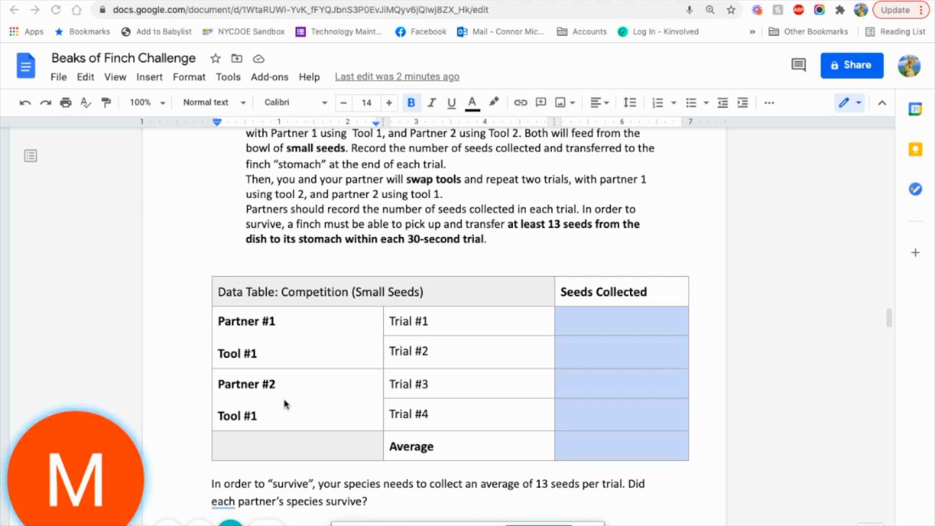
pyautogui.moveTo(379, 380)
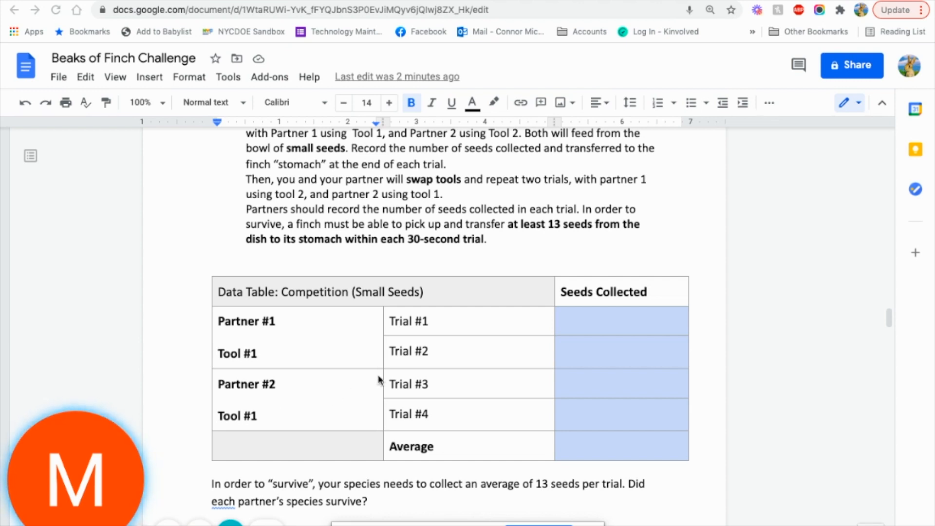
pyautogui.moveTo(313, 350)
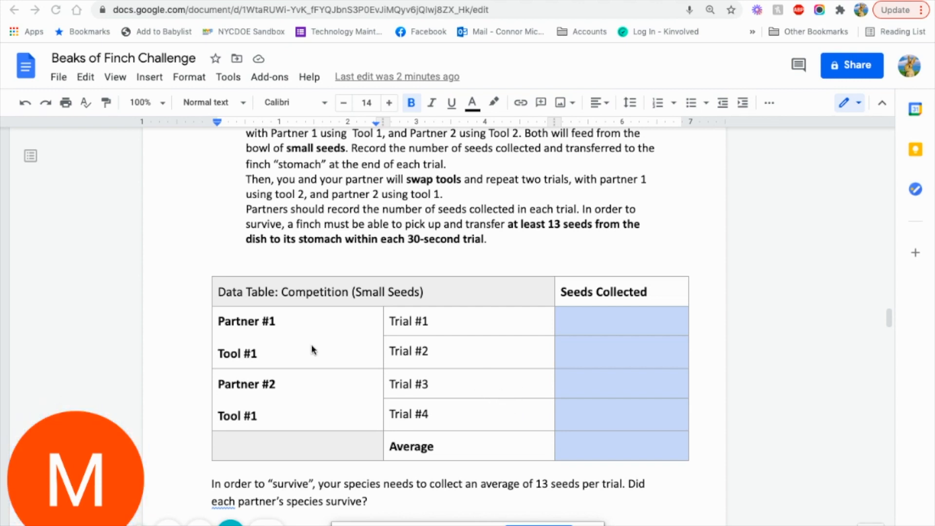
pyautogui.moveTo(572, 322)
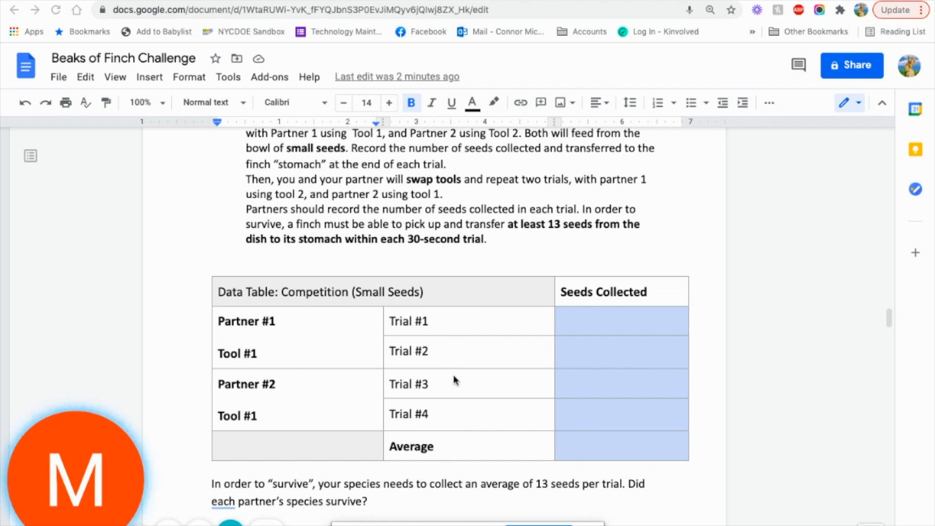
pyautogui.moveTo(470, 376)
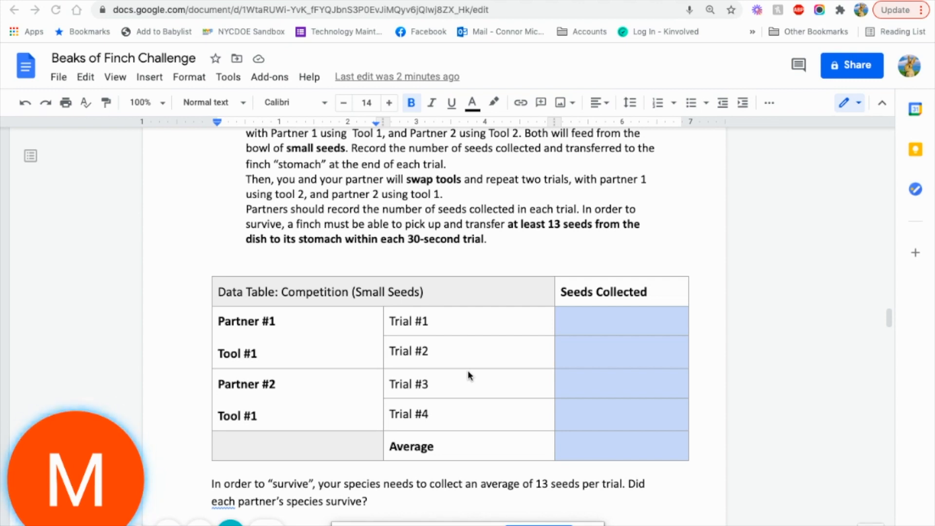
pyautogui.scroll(-3)
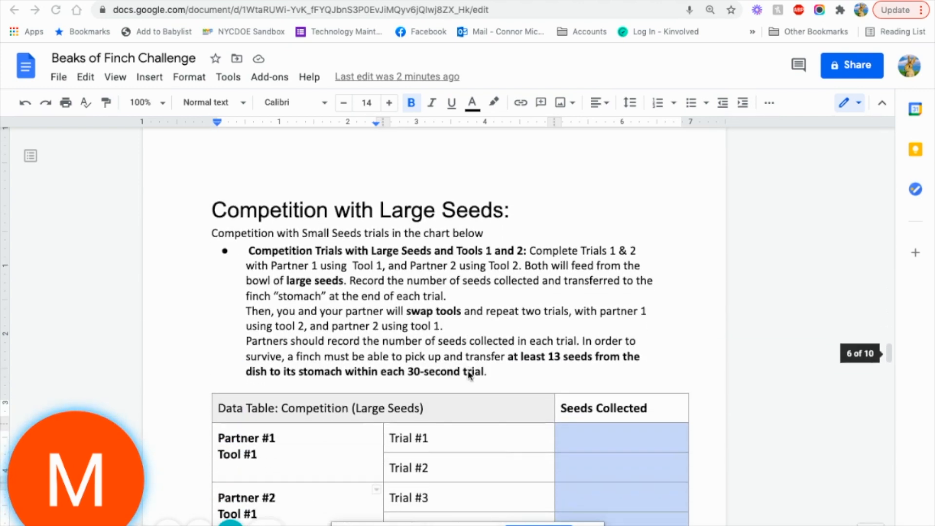
# - Scroll past the Competition (Large Seeds) data table to the Analysis Questions
pyautogui.scroll(-3)
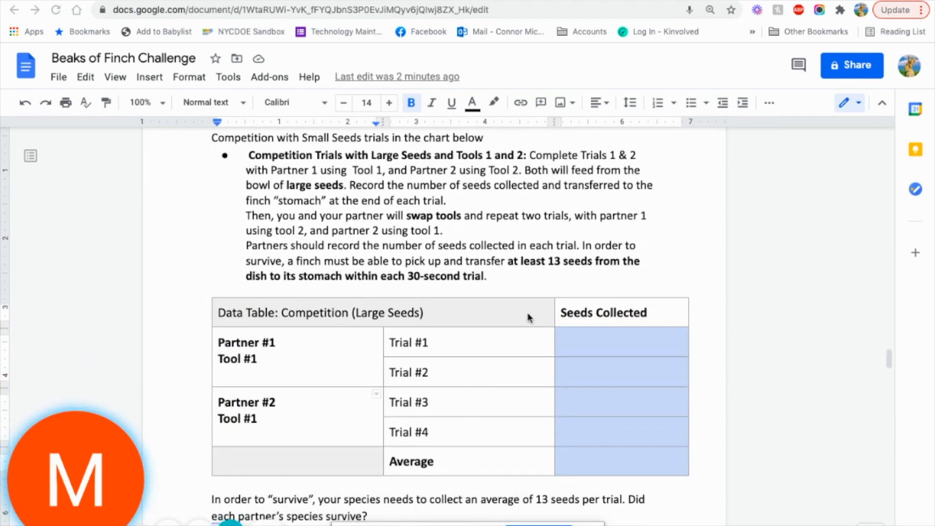
pyautogui.scroll(-3)
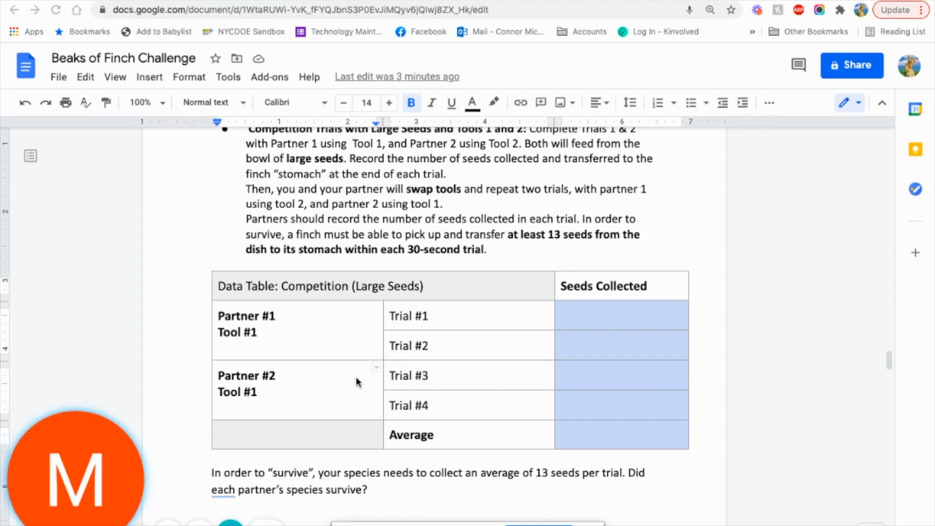
pyautogui.scroll(-3)
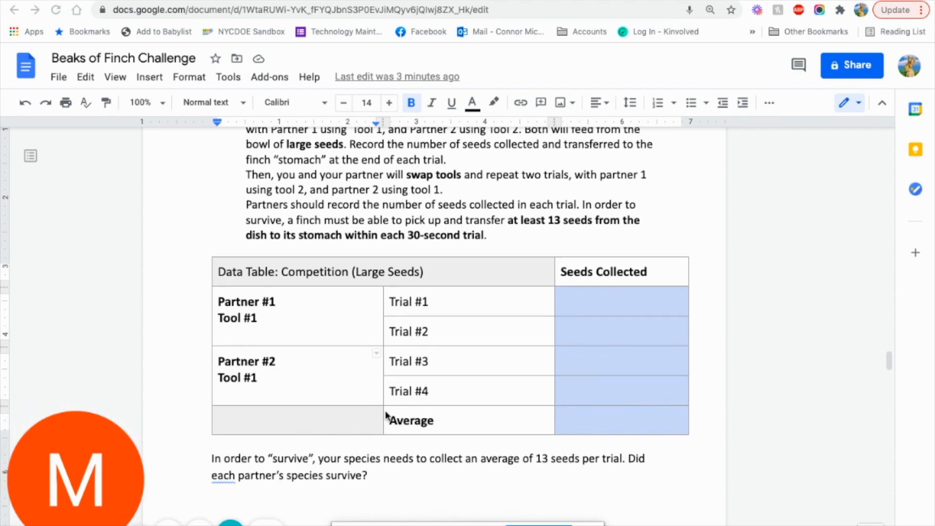
pyautogui.scroll(-3)
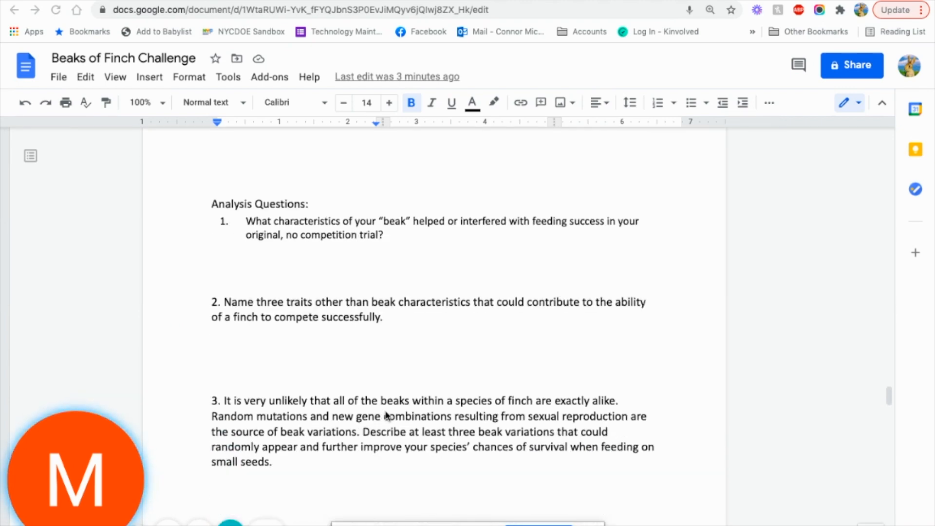
# - Scroll past questions 3–7 and the natural selection concepts table to the finch beak diagram
pyautogui.scroll(-3)
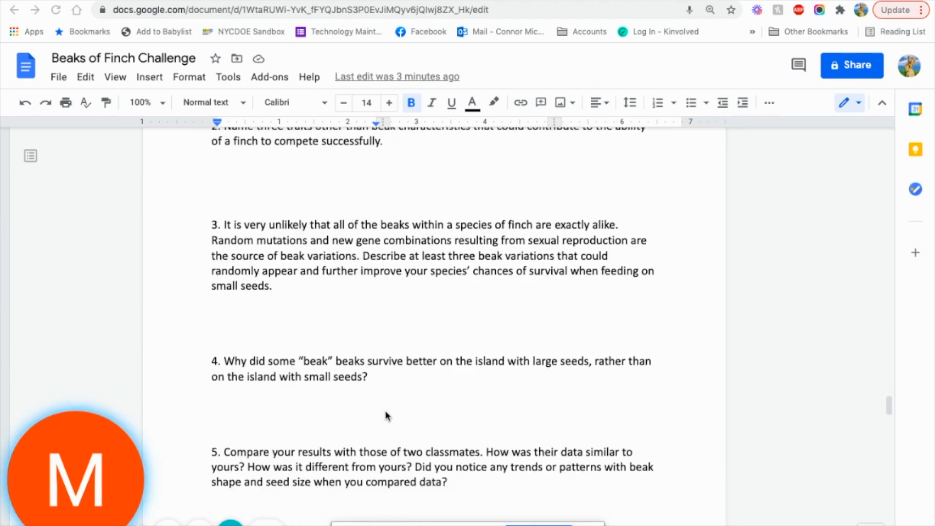
pyautogui.scroll(-3)
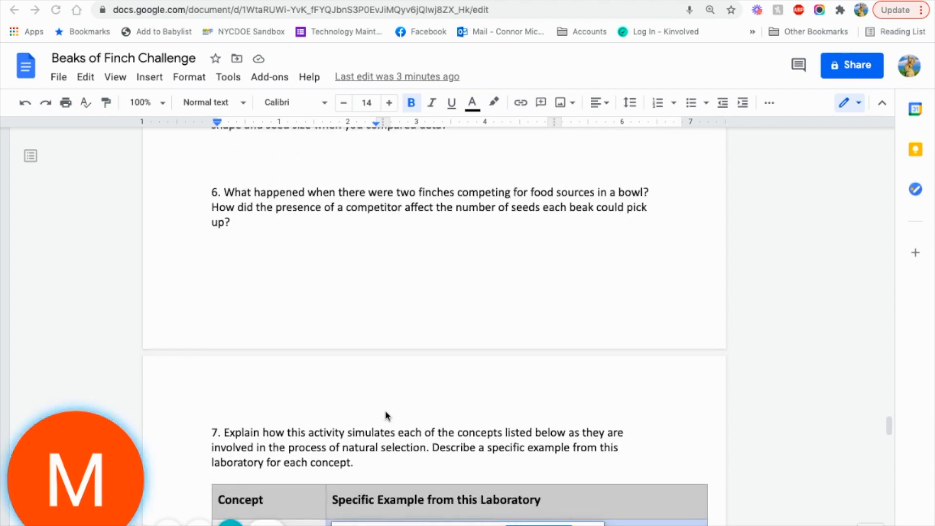
pyautogui.scroll(-3)
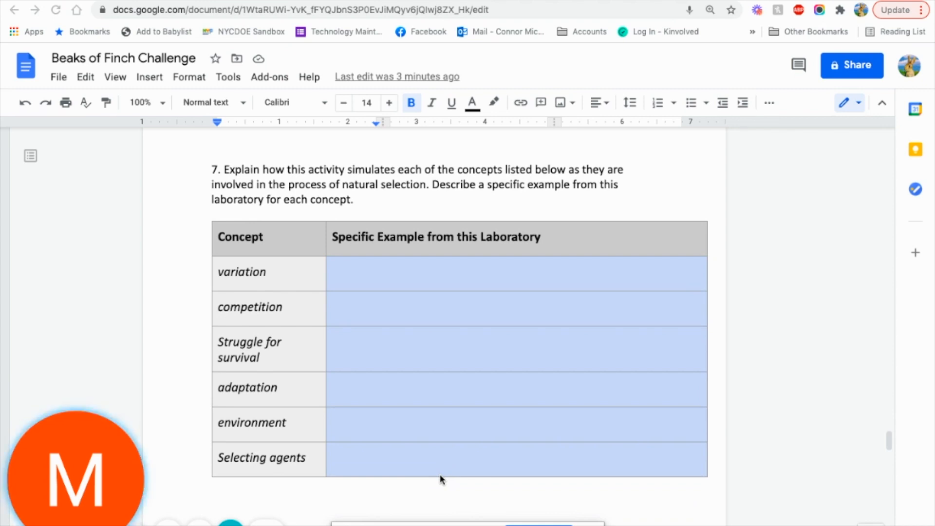
pyautogui.scroll(-3)
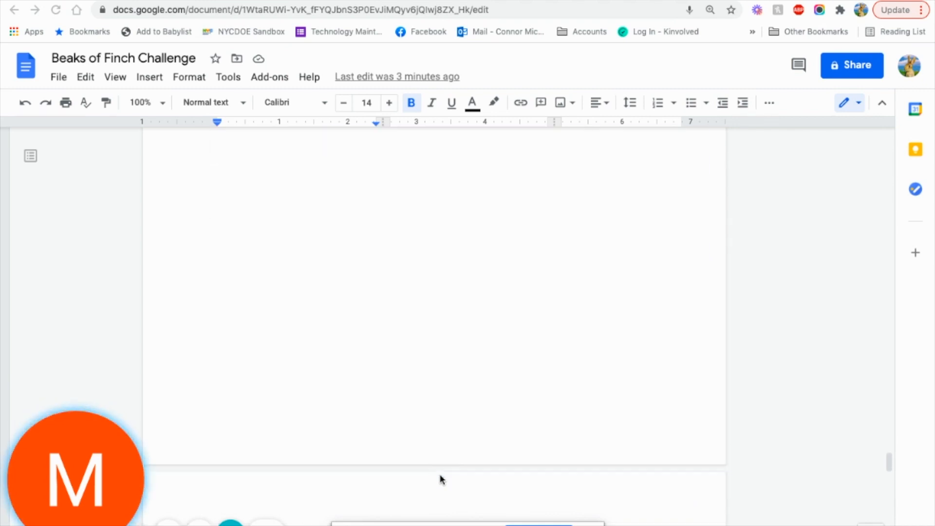
pyautogui.scroll(-3)
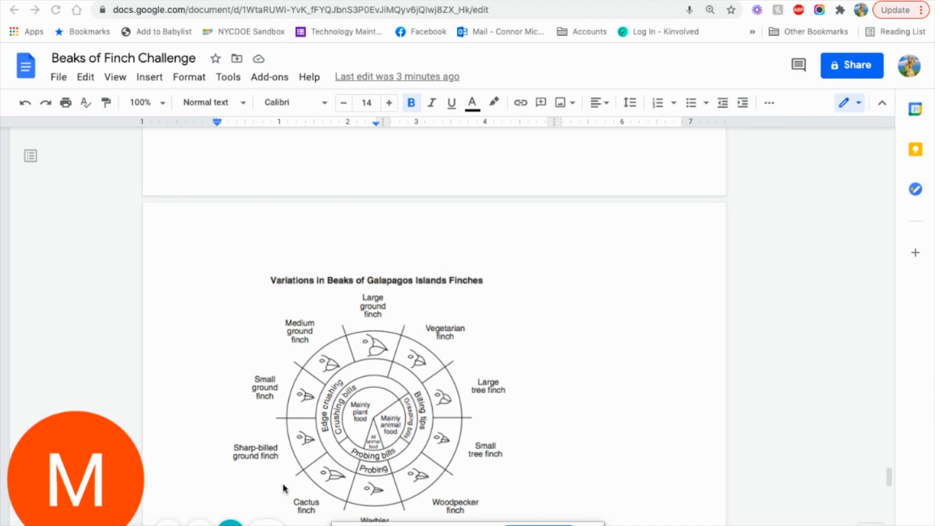
# - Scroll so the full beak variations diagram and question 8 on larger seeds are visible
pyautogui.scroll(-3)
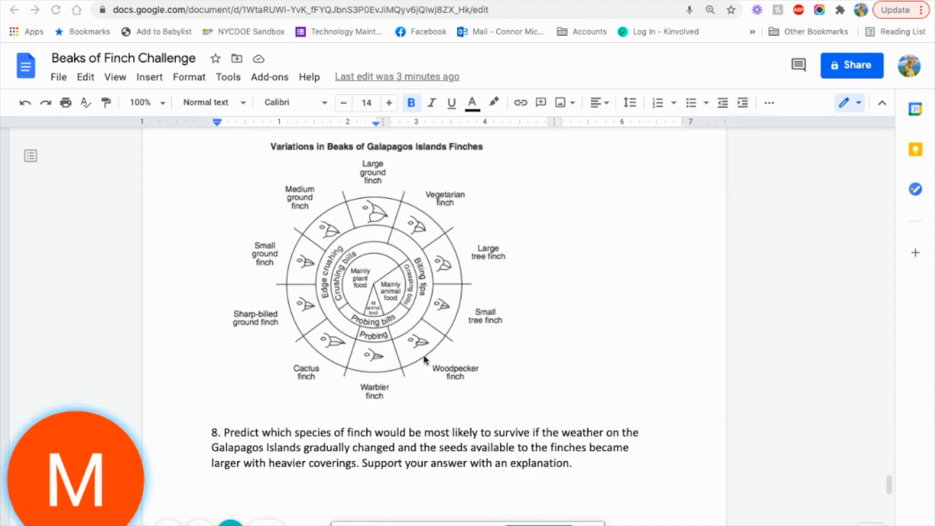
pyautogui.scroll(-3)
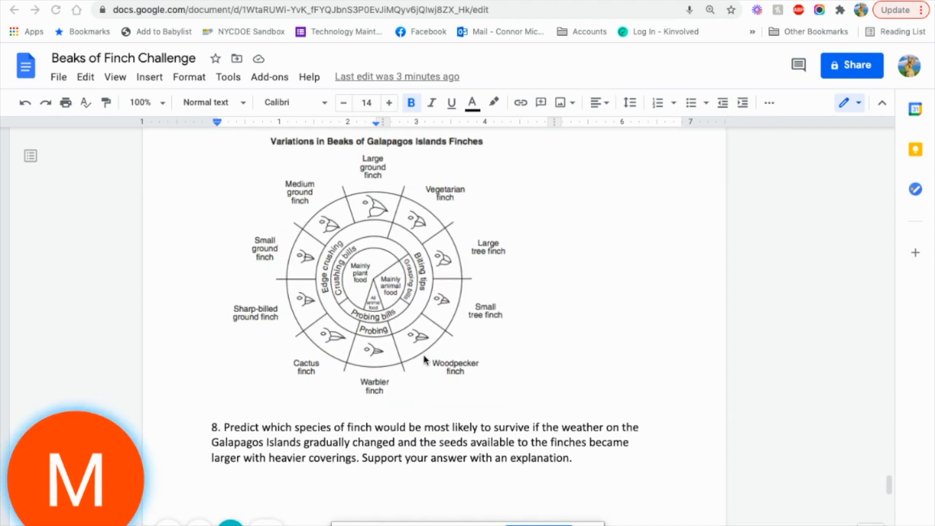
pyautogui.moveTo(448, 388)
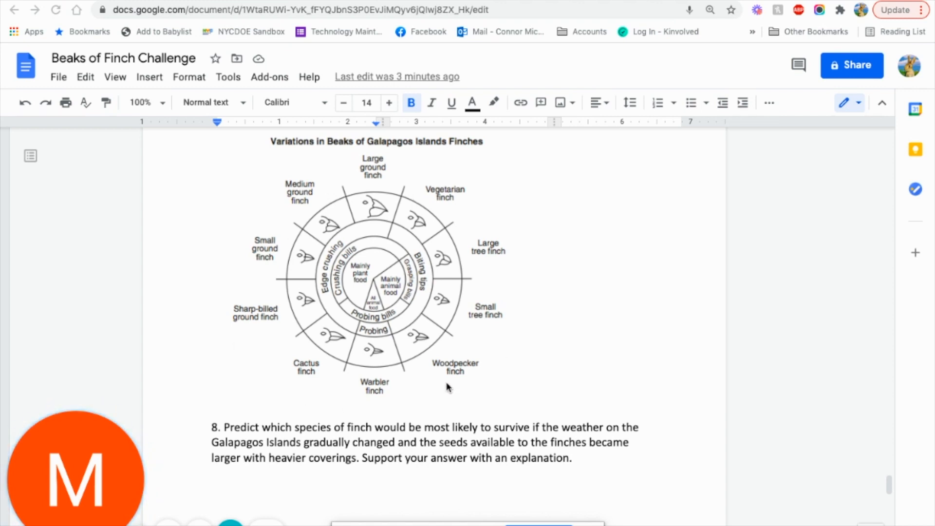
pyautogui.moveTo(354, 260)
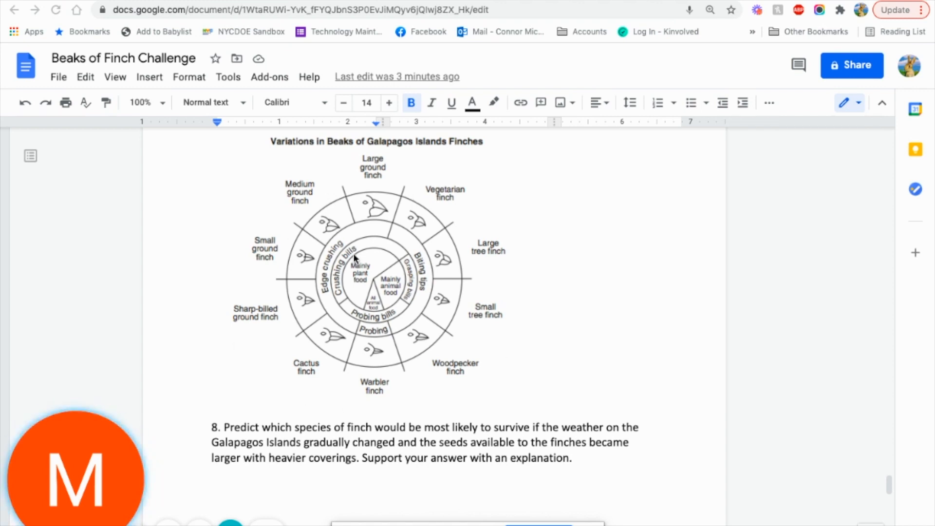
pyautogui.moveTo(380, 276)
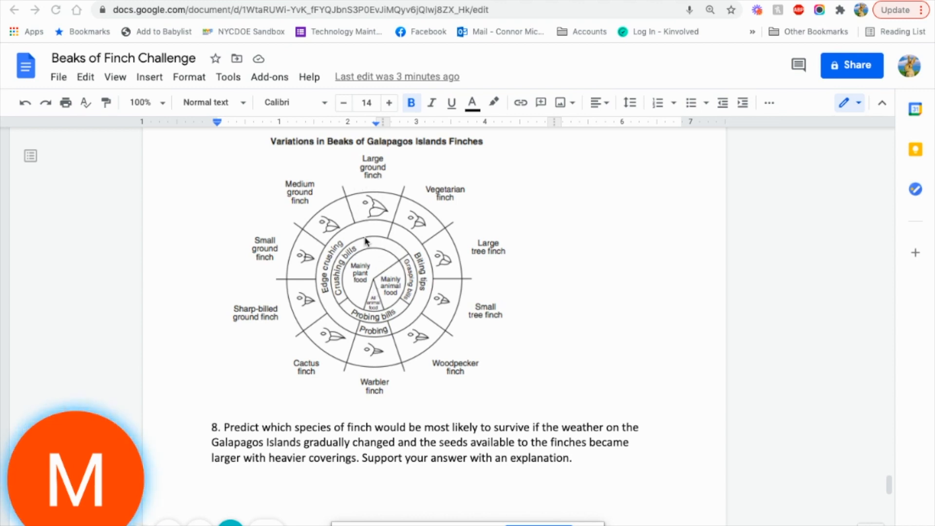
pyautogui.moveTo(375, 283)
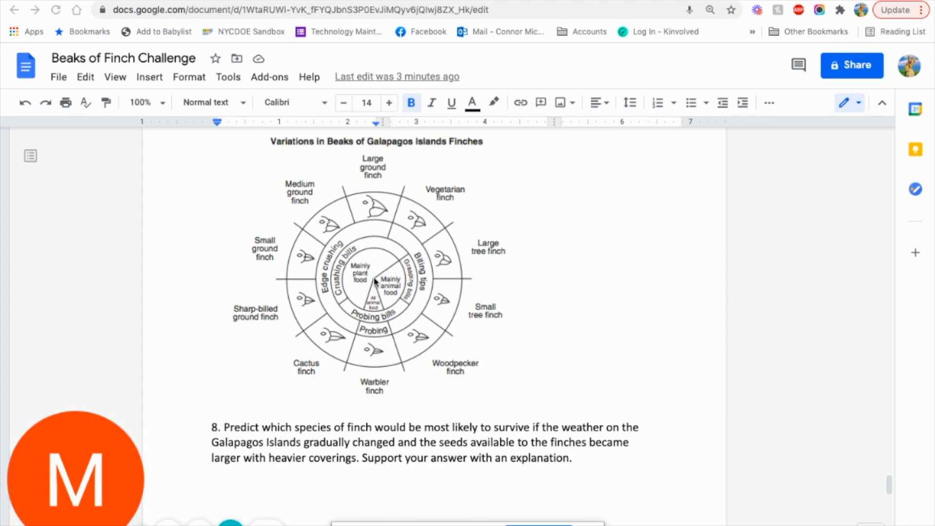
pyautogui.moveTo(357, 201)
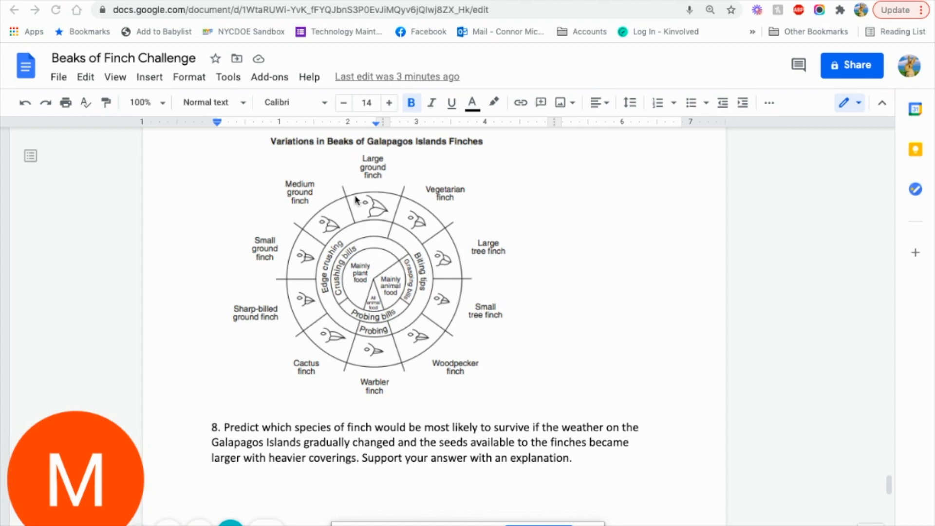
pyautogui.moveTo(403, 244)
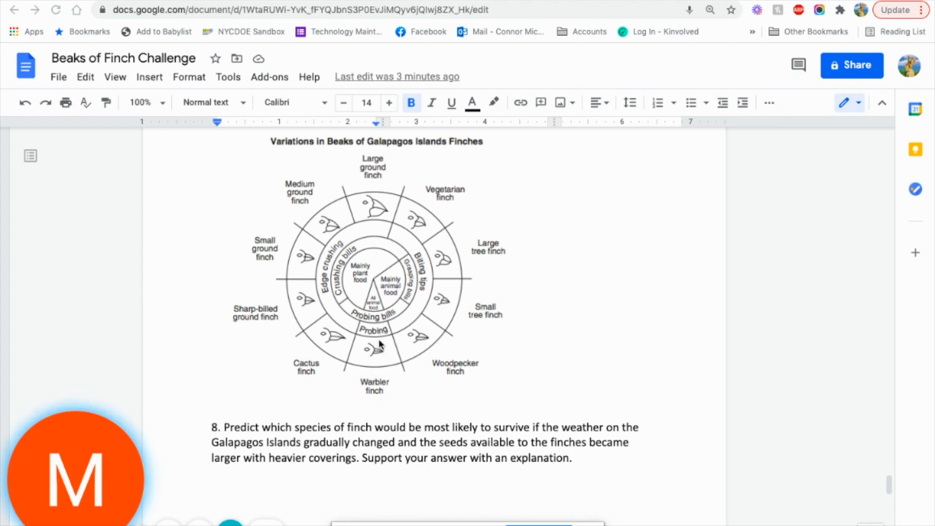
pyautogui.moveTo(380, 317)
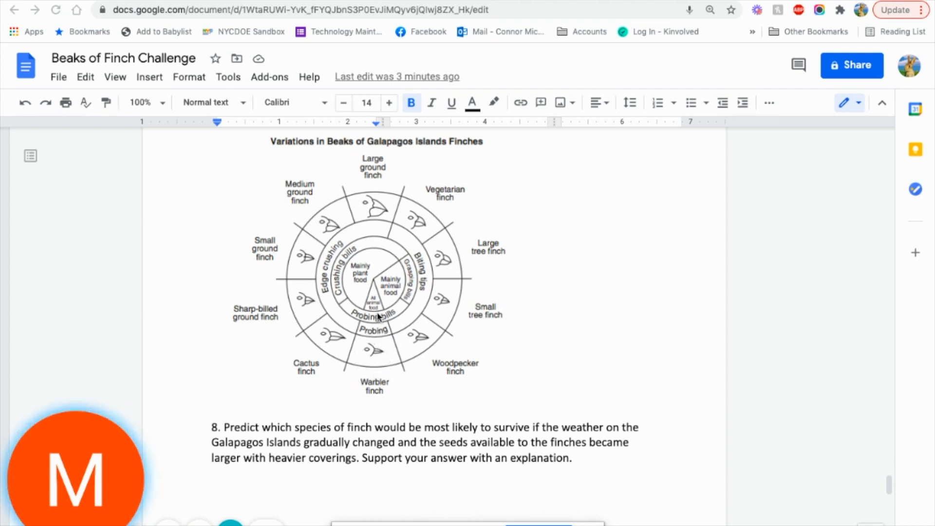
pyautogui.moveTo(380, 296)
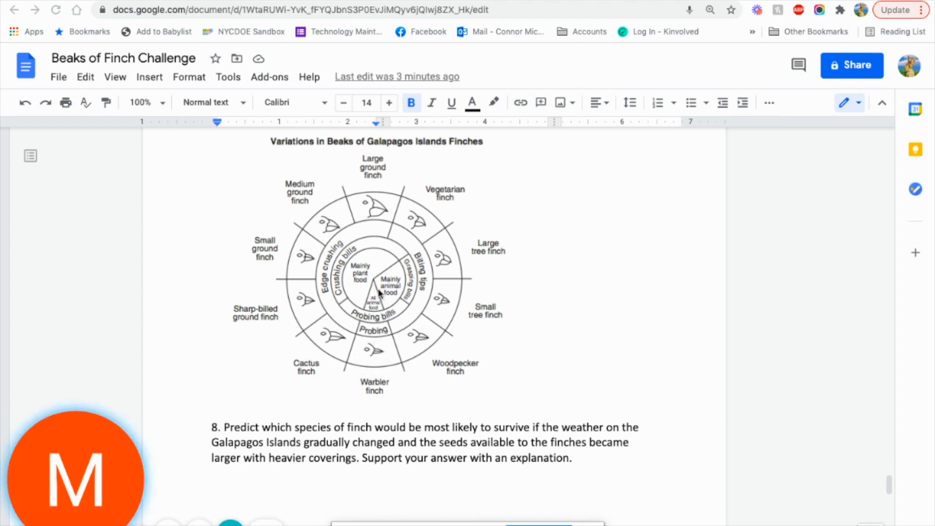
pyautogui.moveTo(373, 361)
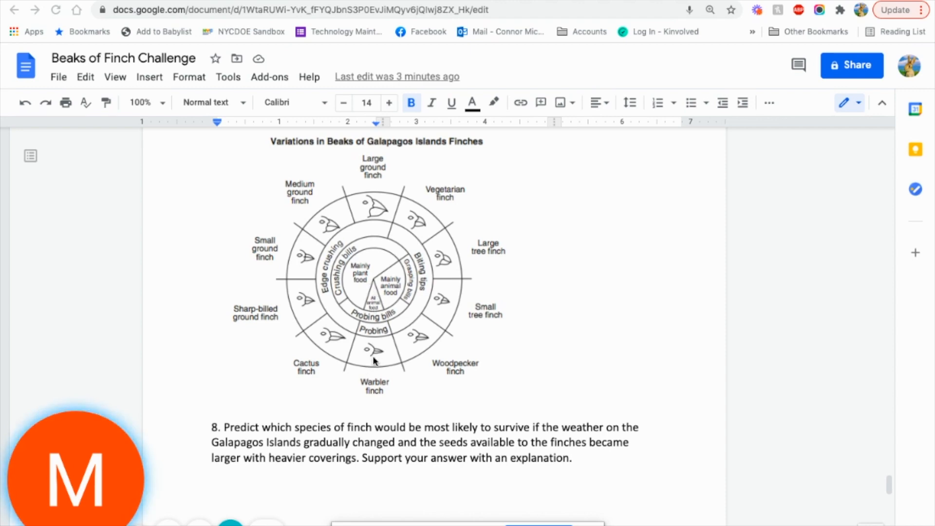
pyautogui.moveTo(479, 399)
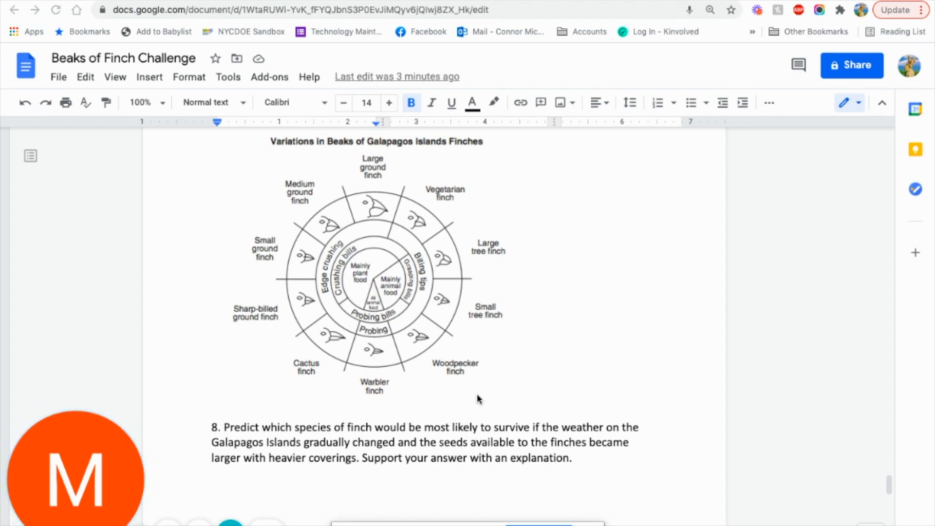
pyautogui.scroll(-3)
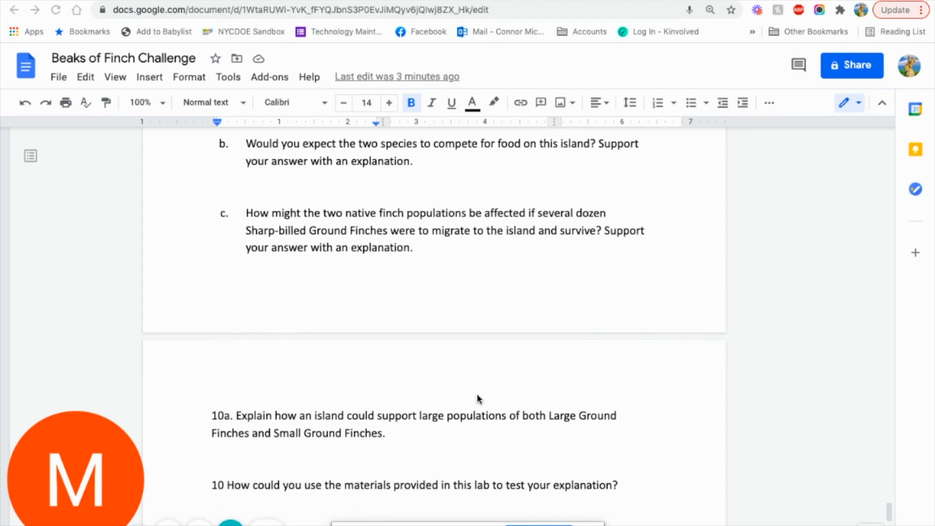
pyautogui.scroll(-3)
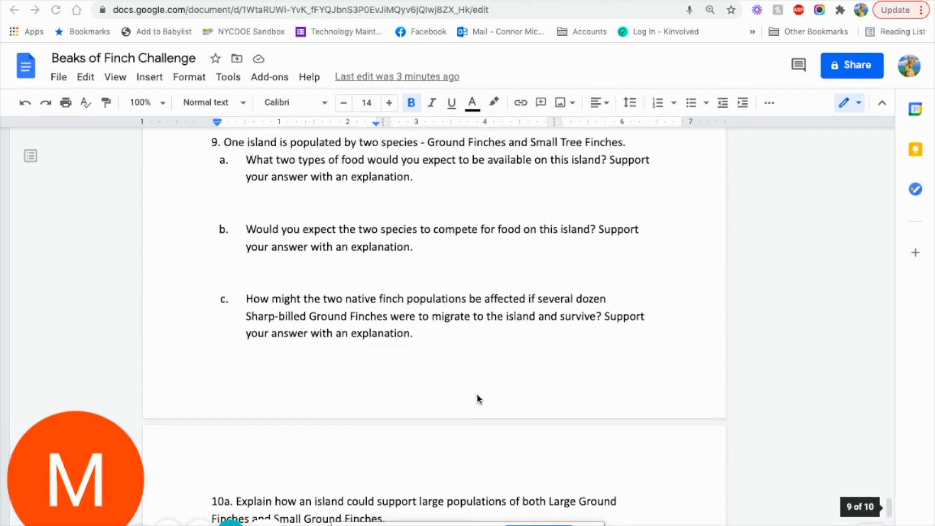
pyautogui.scroll(-3)
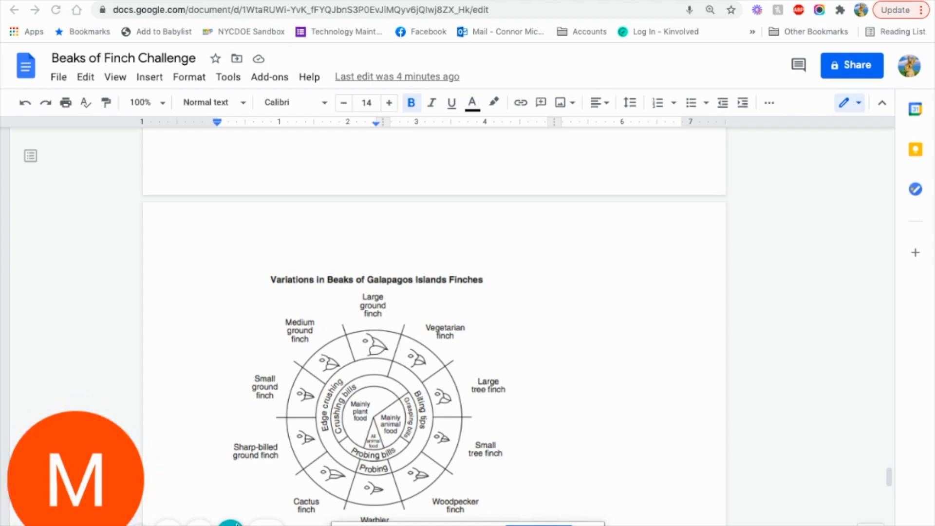